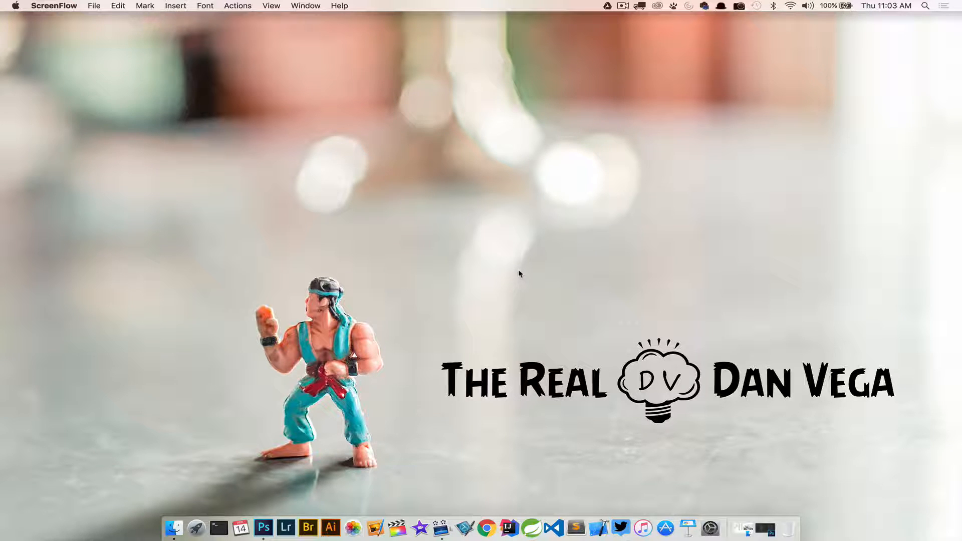
pyautogui.moveTo(747, 487)
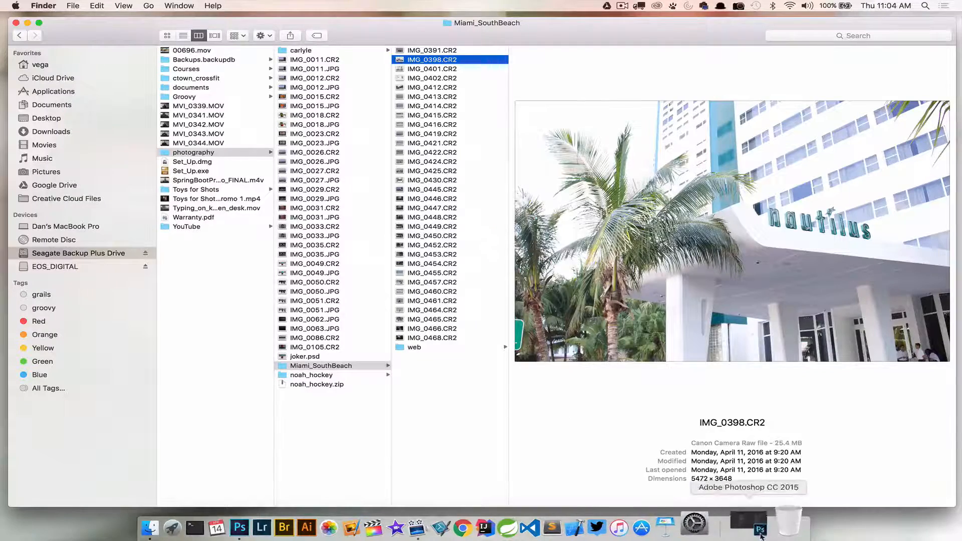
# Bring Photoshop forward and launch the Image Processor script from File > Scripts
pyautogui.click(762, 527)
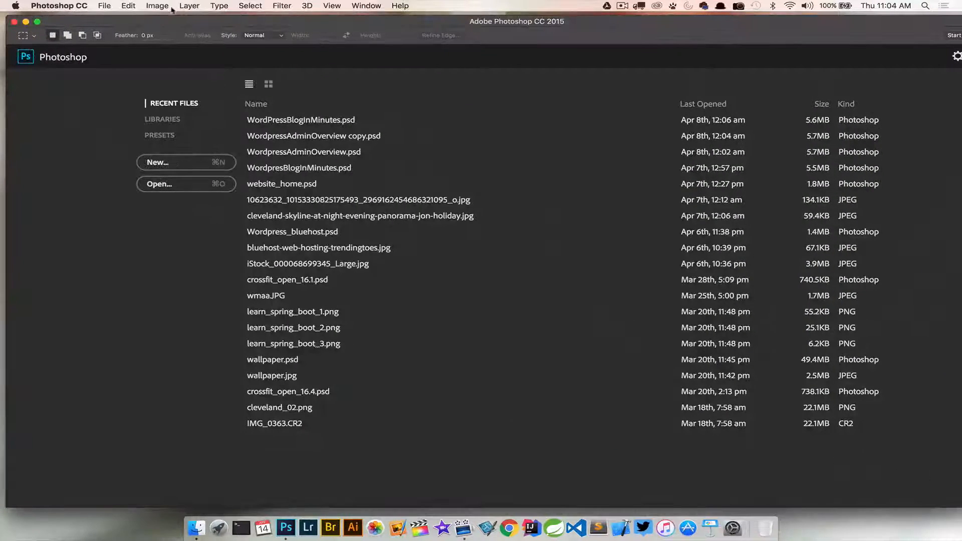
pyautogui.click(104, 5)
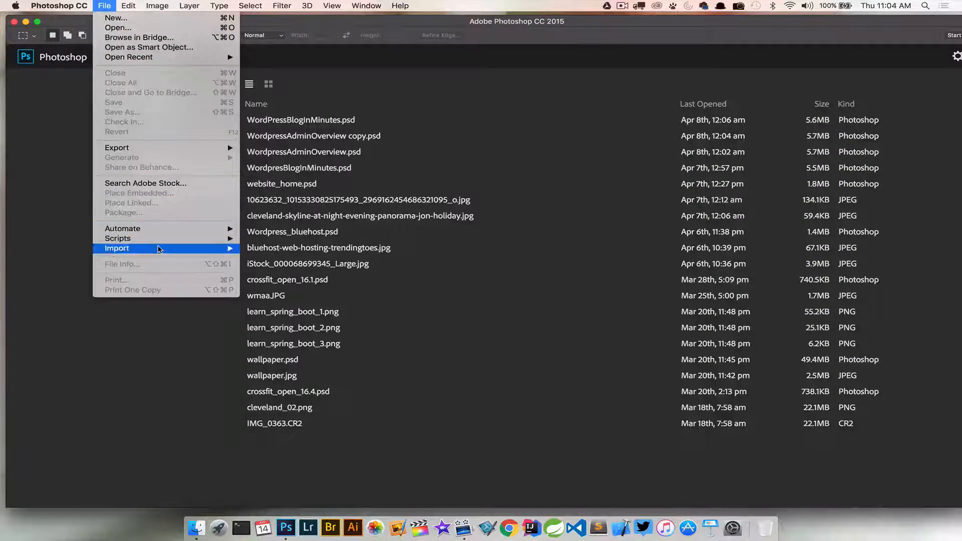
pyautogui.moveTo(118, 238)
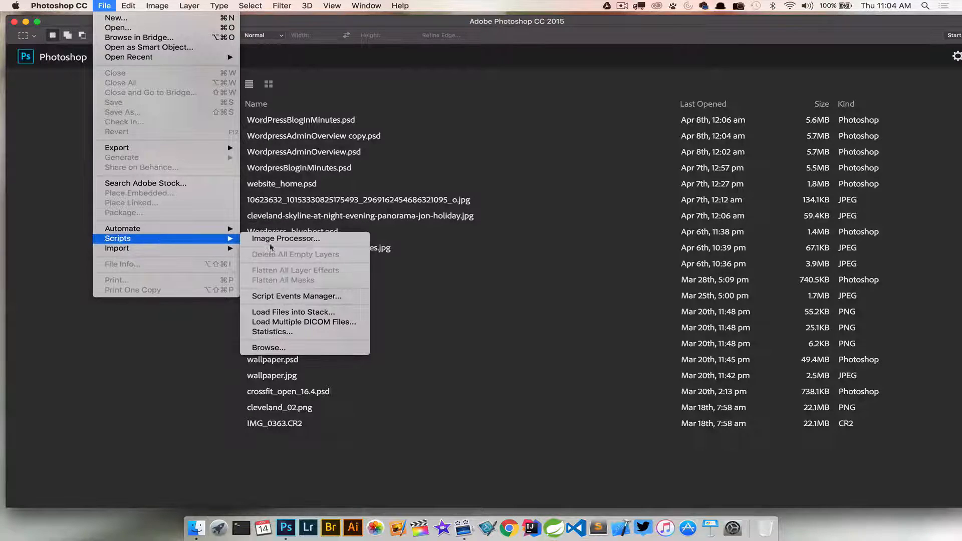
pyautogui.click(285, 238)
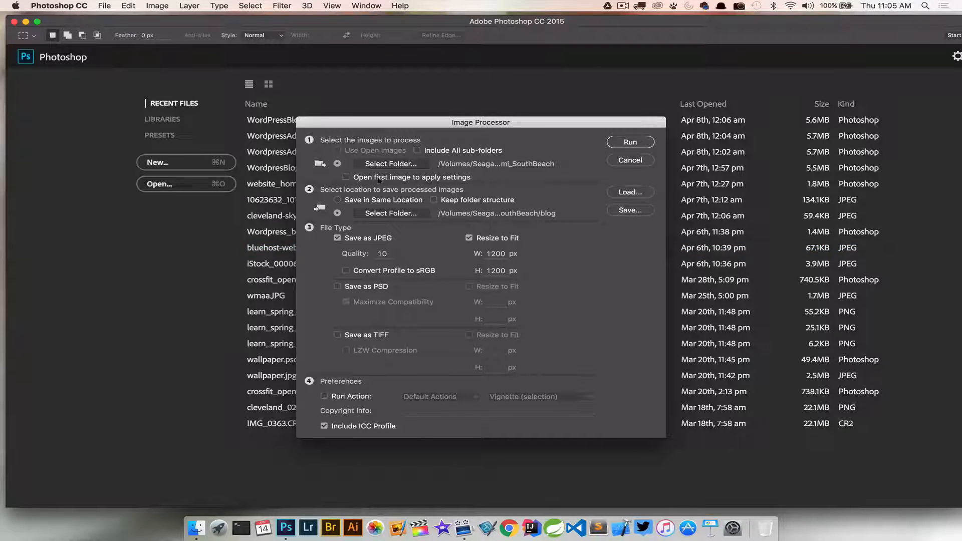
# Choose Miami_SouthBeach as the source folder of images to process
pyautogui.click(391, 164)
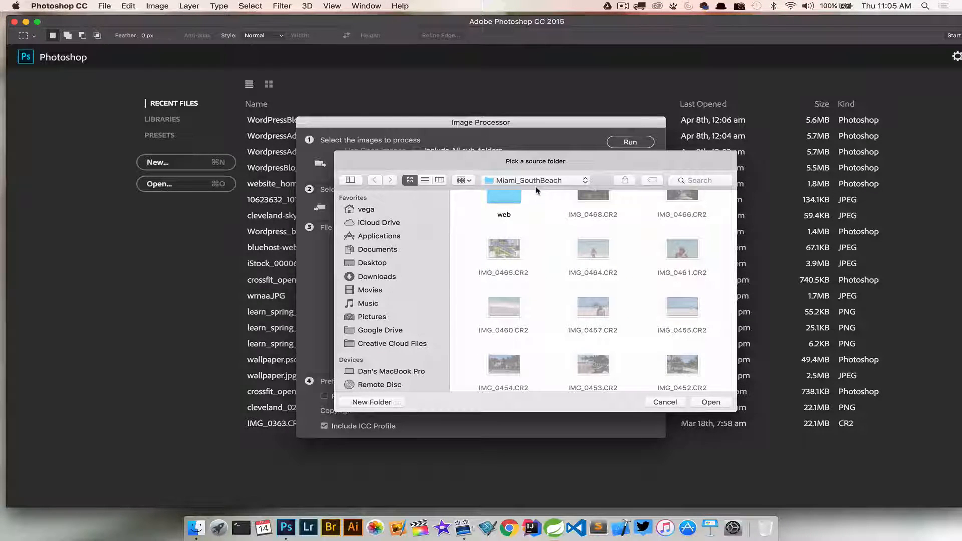
pyautogui.moveTo(720, 407)
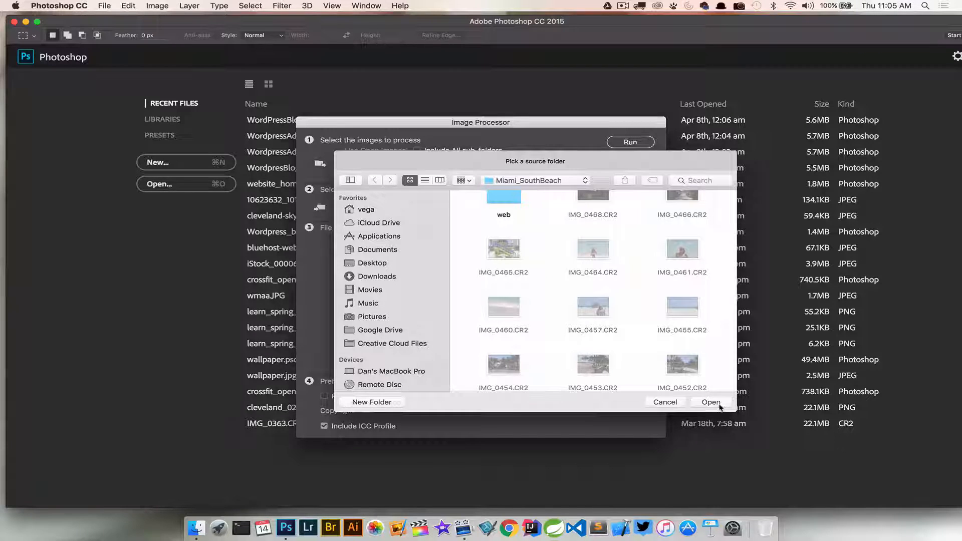
pyautogui.click(711, 402)
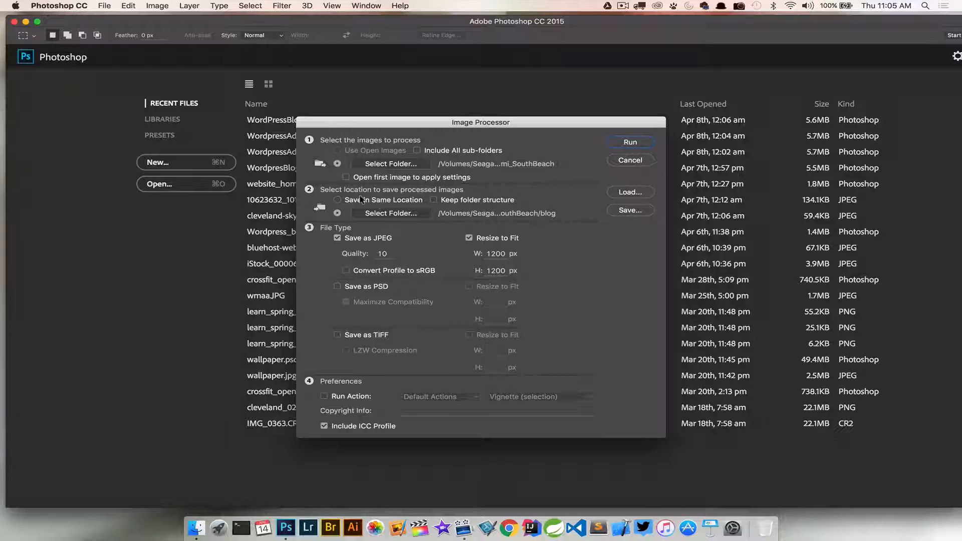
pyautogui.moveTo(391, 213)
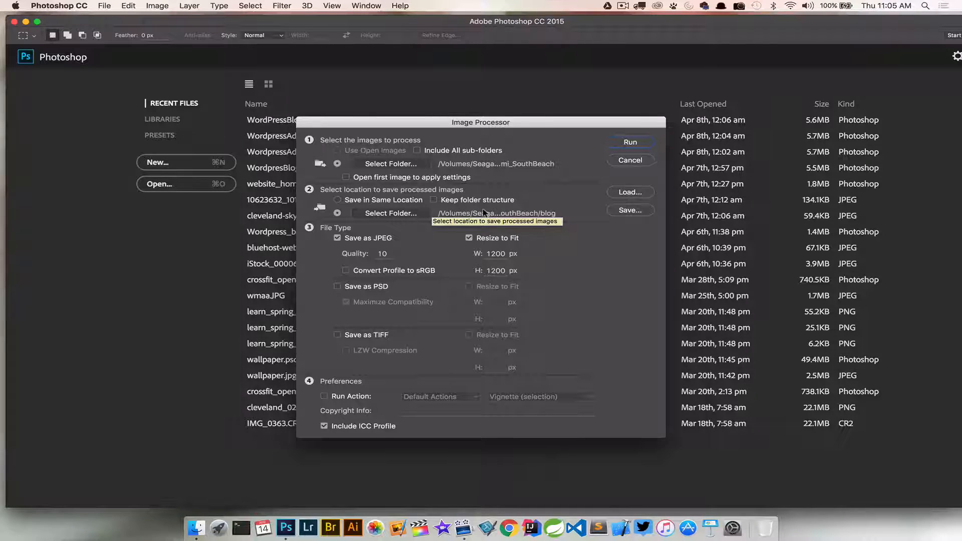
pyautogui.moveTo(530, 210)
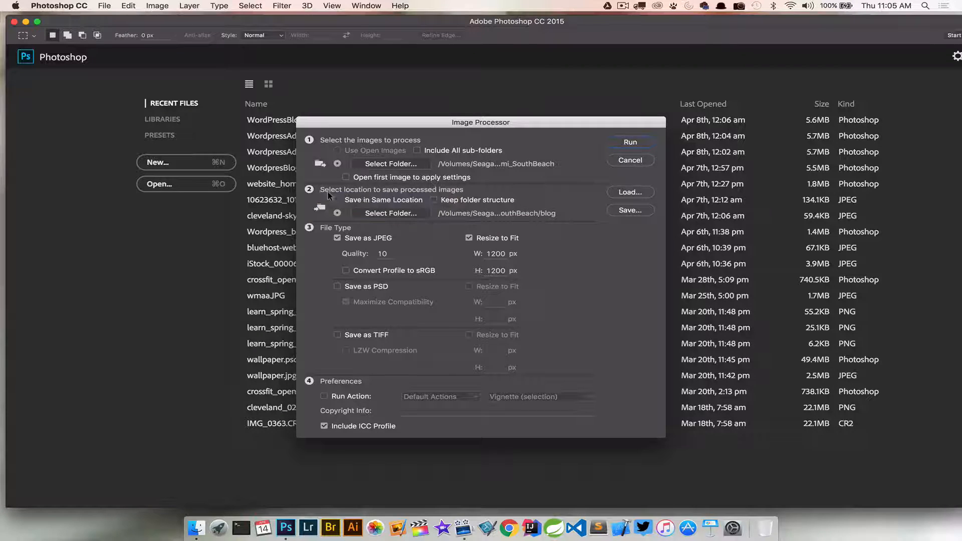
pyautogui.moveTo(337, 200)
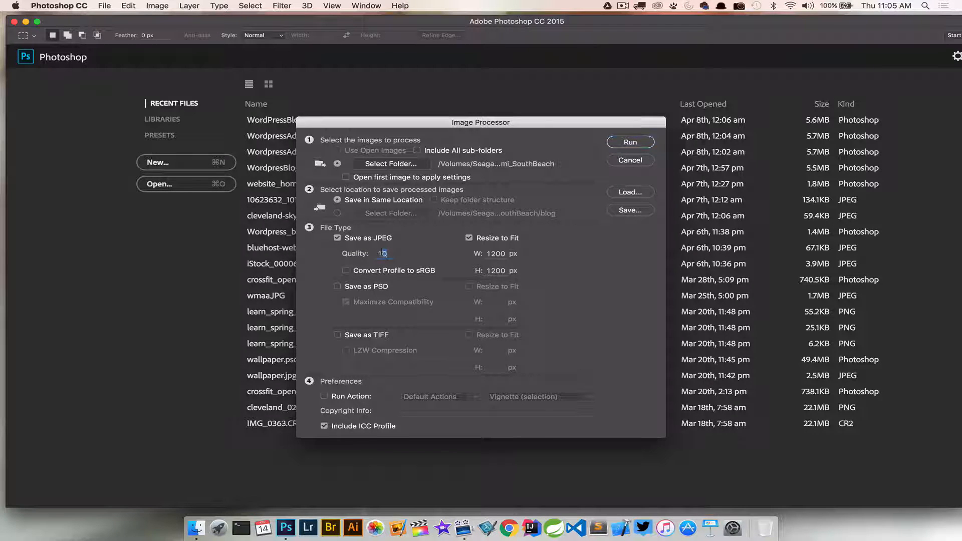
pyautogui.click(337, 239)
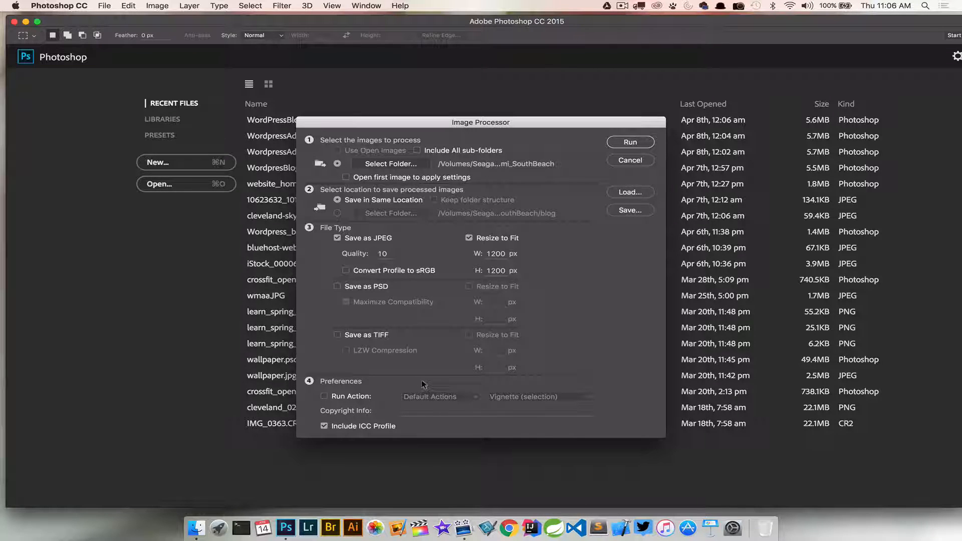
pyautogui.moveTo(516, 309)
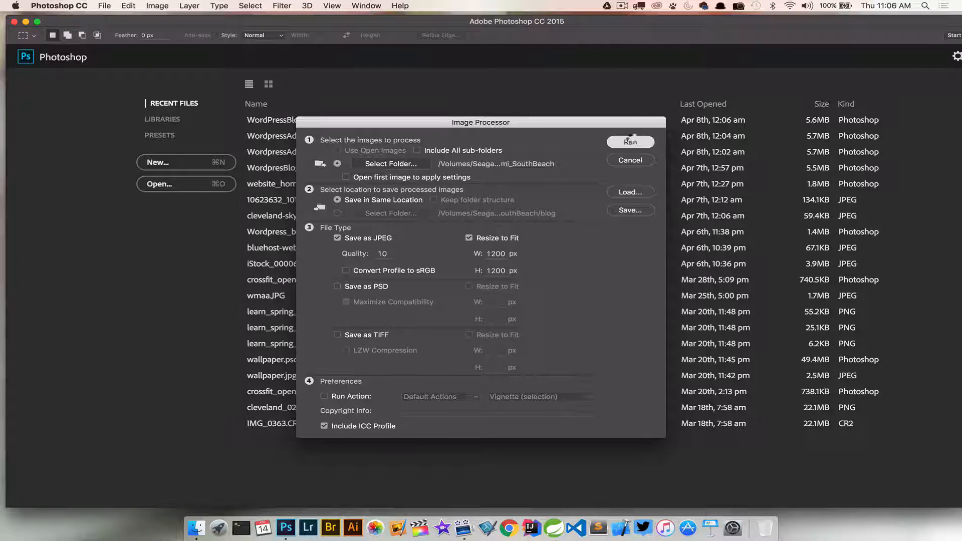
# Run the batch so the raw photos are processed into a new JPEG folder
pyautogui.click(631, 143)
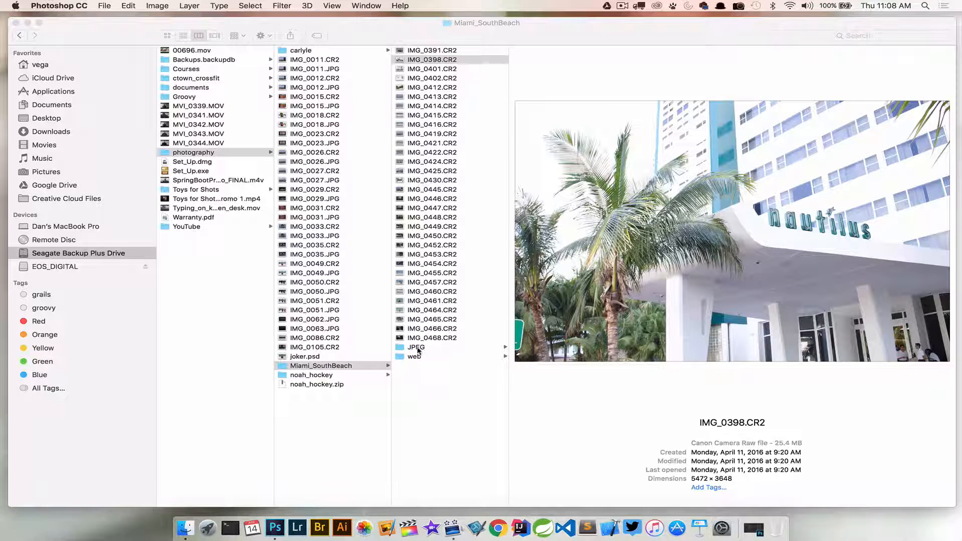
# Browse into the new JPEG folder and preview IMG_0391.jpg
pyautogui.click(417, 347)
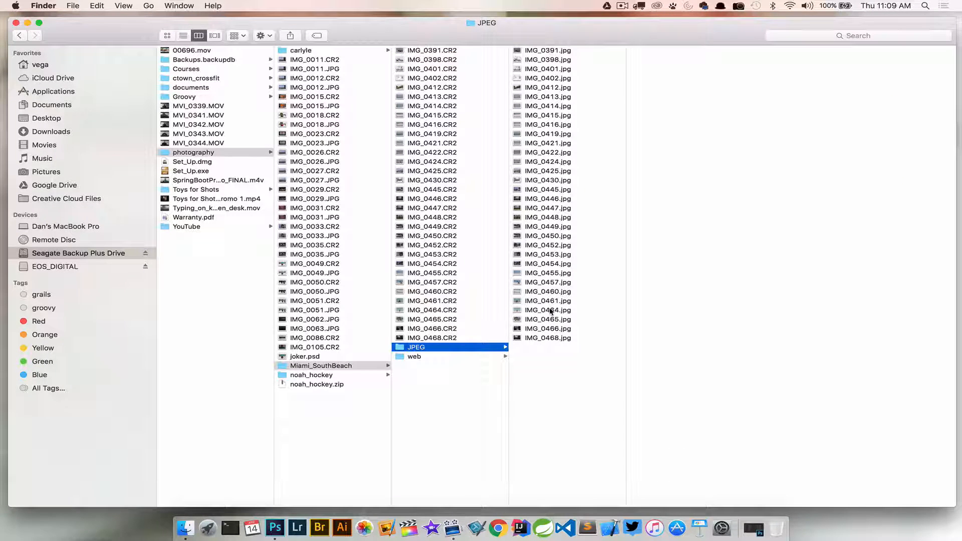
pyautogui.click(548, 51)
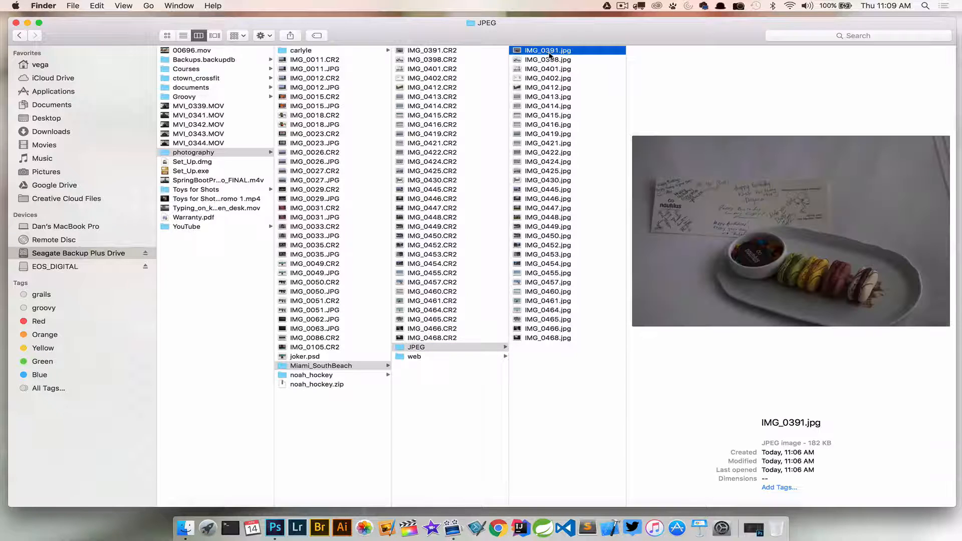